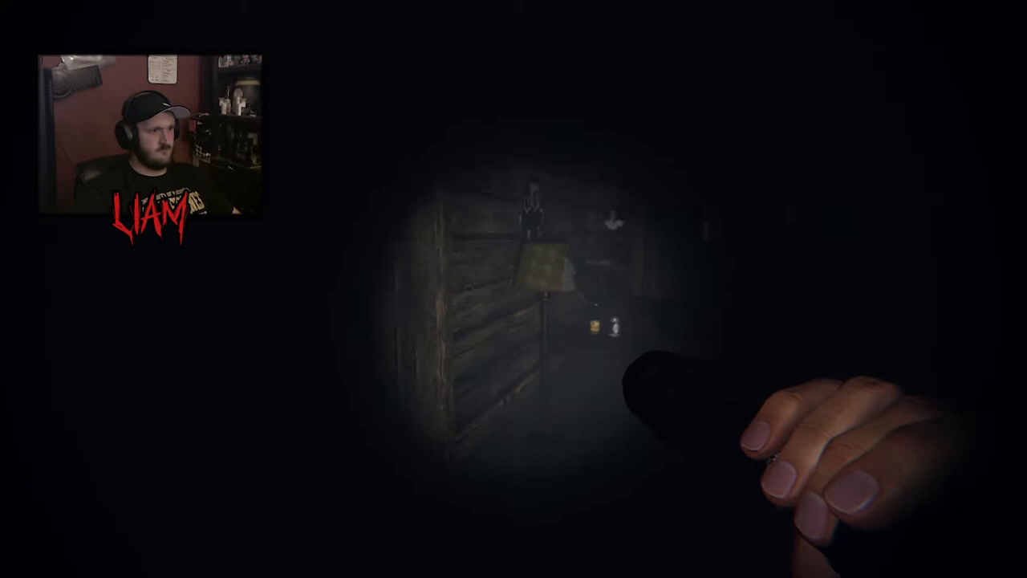
mouse_move(513, 321)
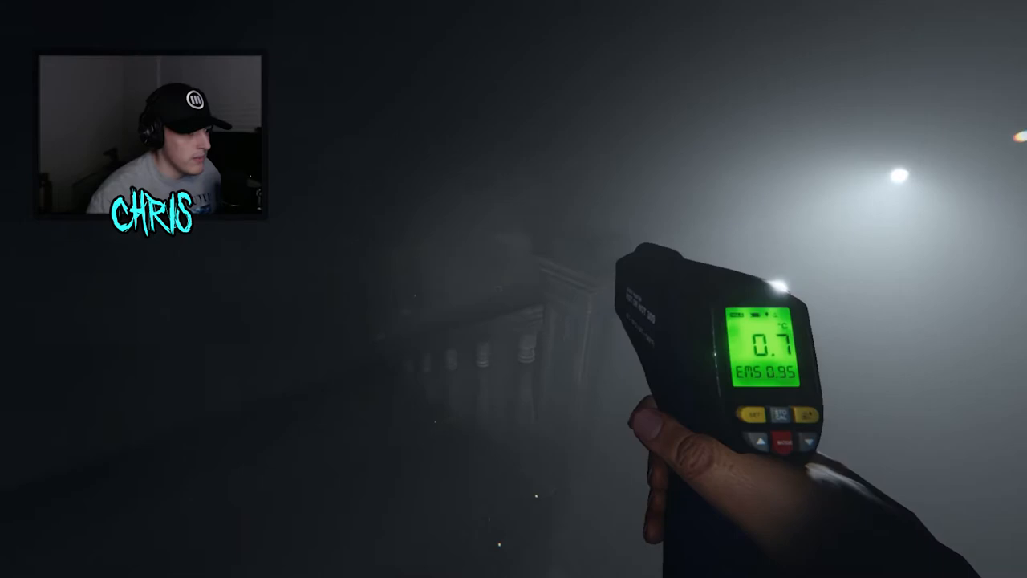
- Bring up the journal with J after reading a freezing 0.7 °C on the thermometer
key(j)
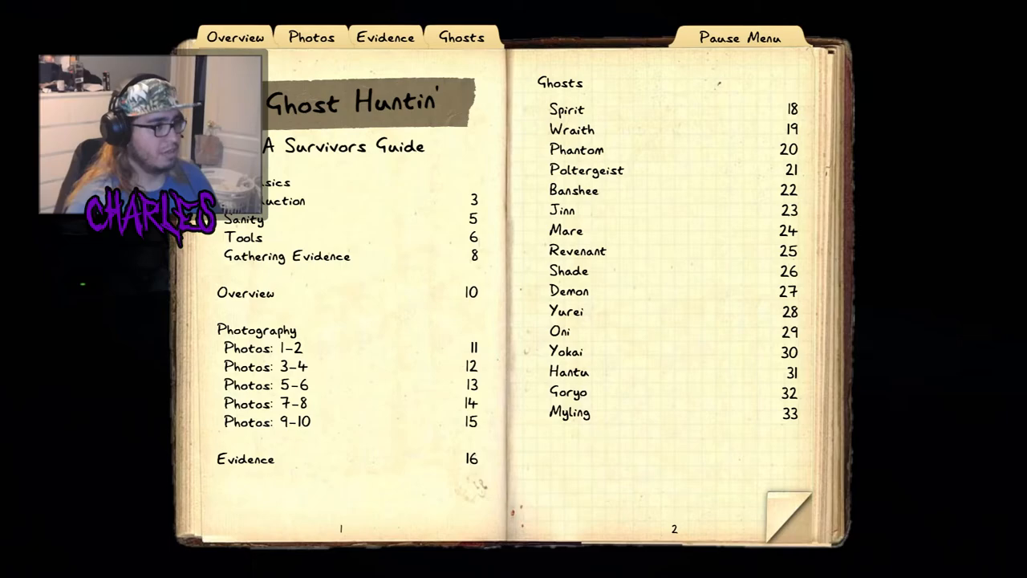
- Turn the journal to the evidence checklist, with all sixteen ghost types still possible
click(385, 37)
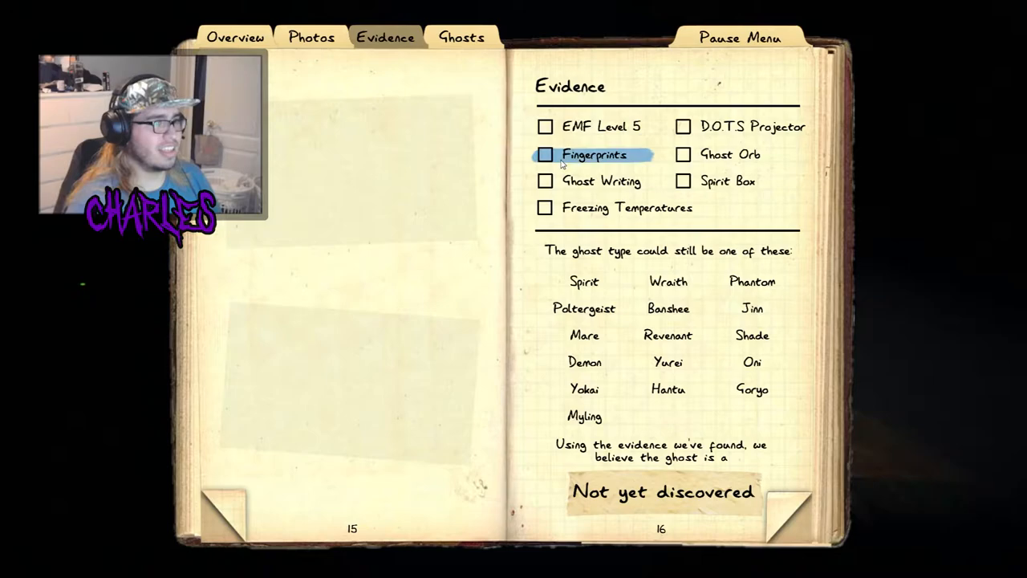